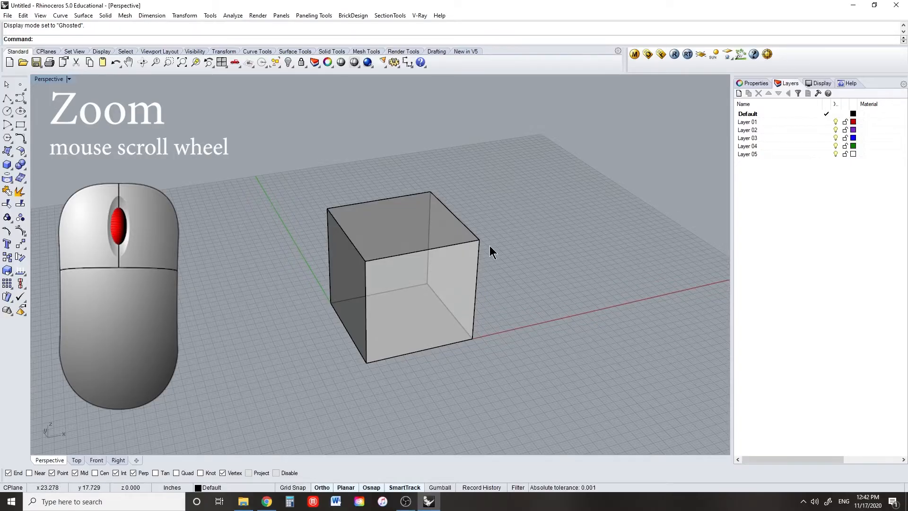
Zoom out and back in, then select the cube for Zoom Selected.
scroll(down, 3)
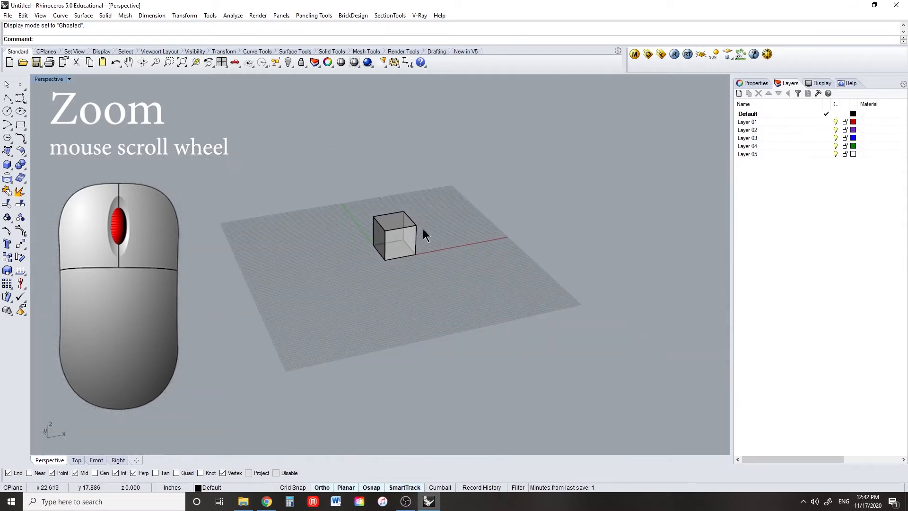
scroll(up, 3)
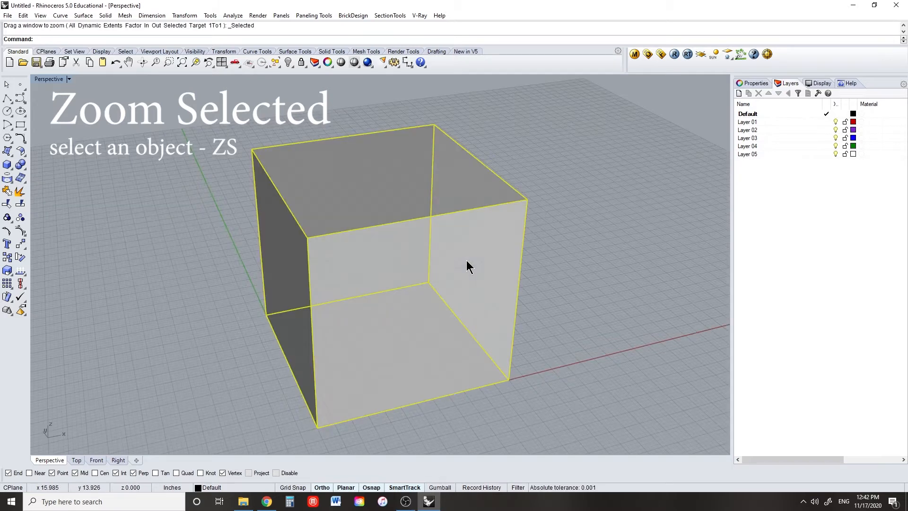
click(591, 248)
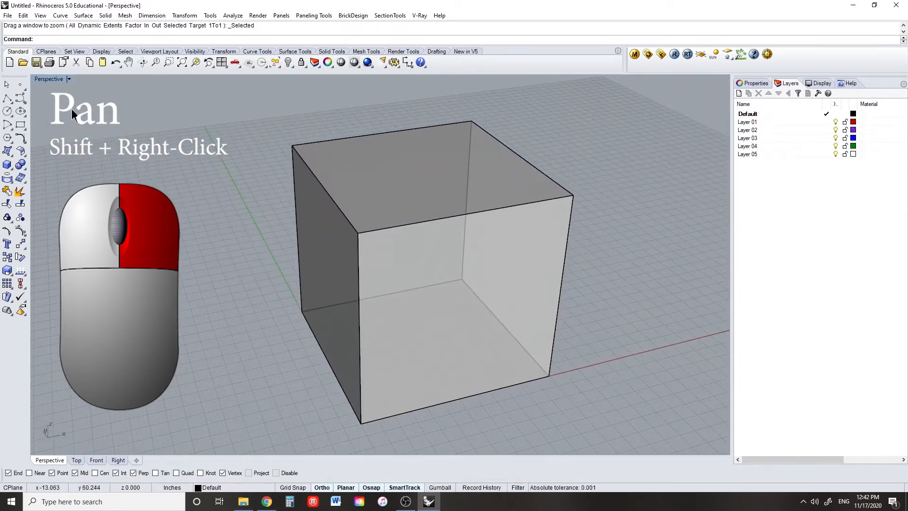
Pan and orbit the Perspective viewport around the cube.
click(76, 459)
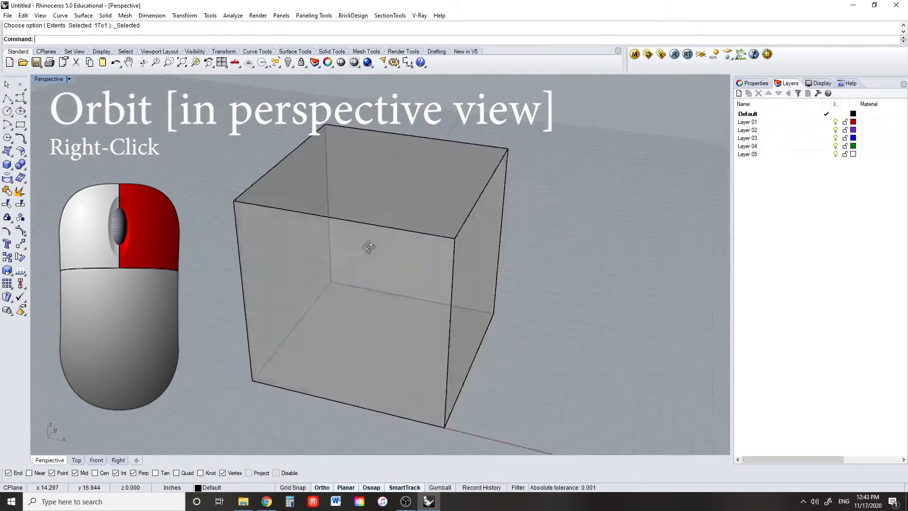
click(75, 459)
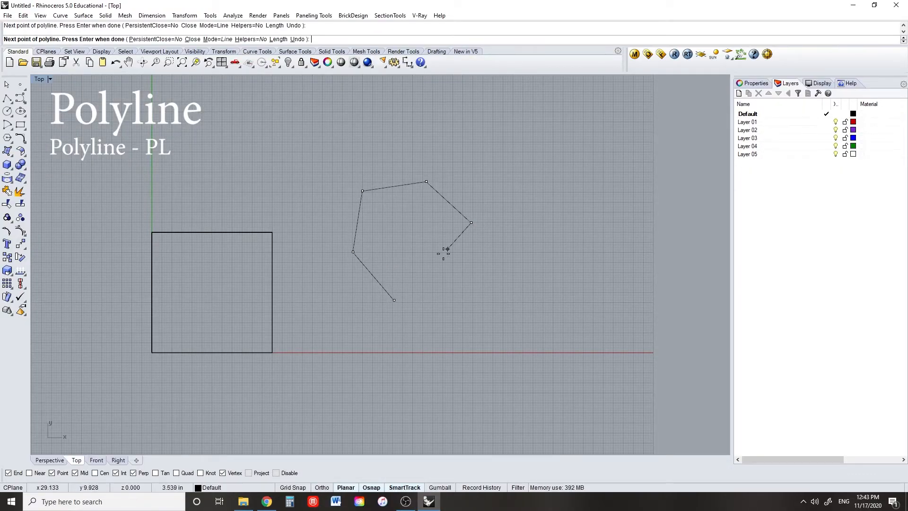
Finish the open polyline drawn beside the square in Top view.
key(Return)
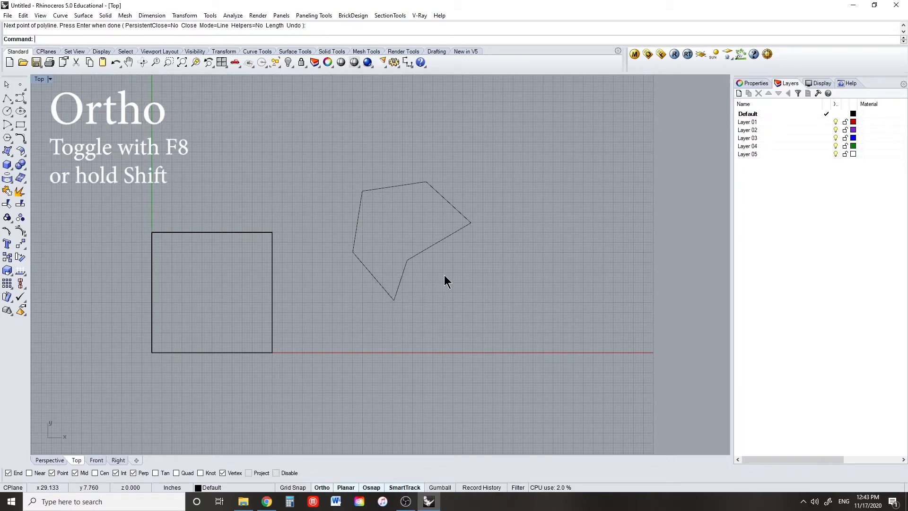
mouse_move(555, 306)
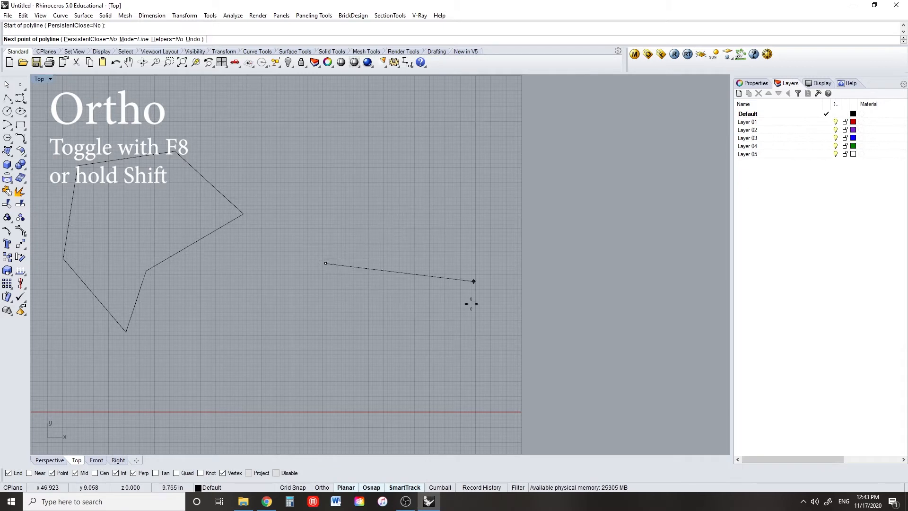
mouse_move(324, 444)
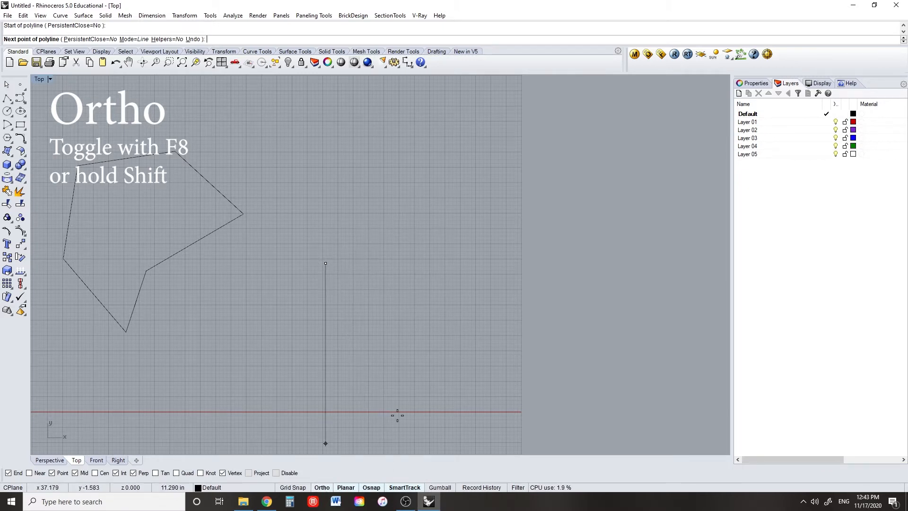
mouse_move(429, 288)
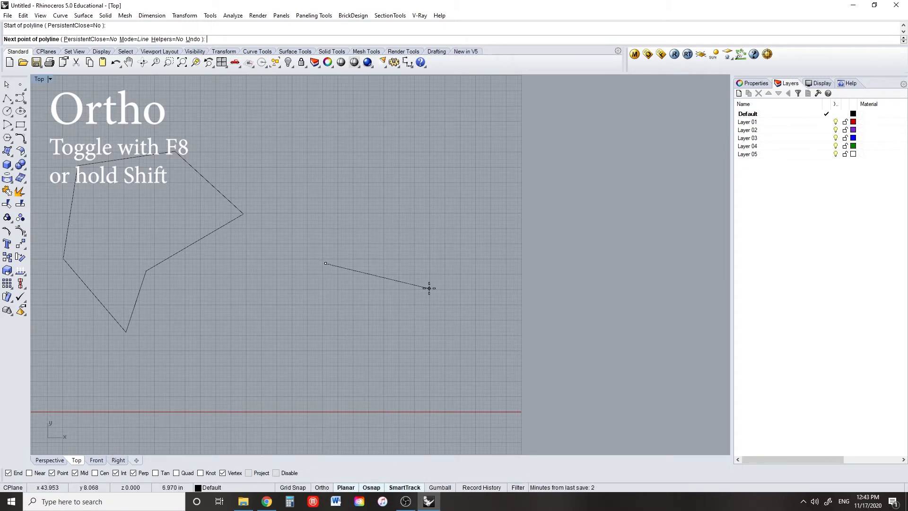
Toggle Ortho on for a horizontal first segment, then off again.
key(f8)
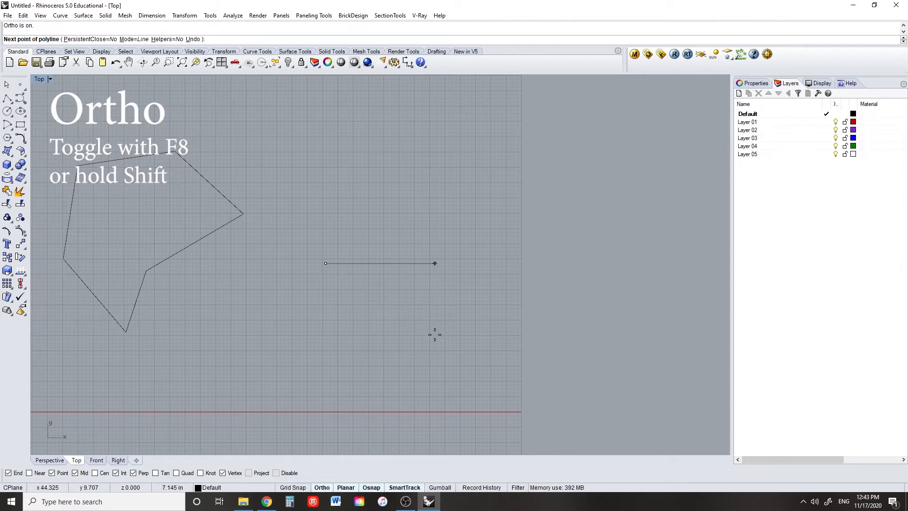
key(f8)
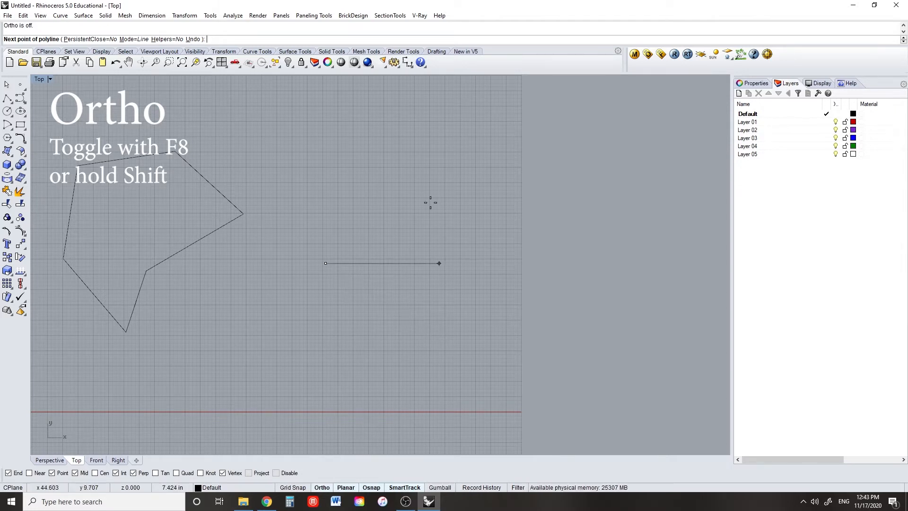
mouse_move(411, 238)
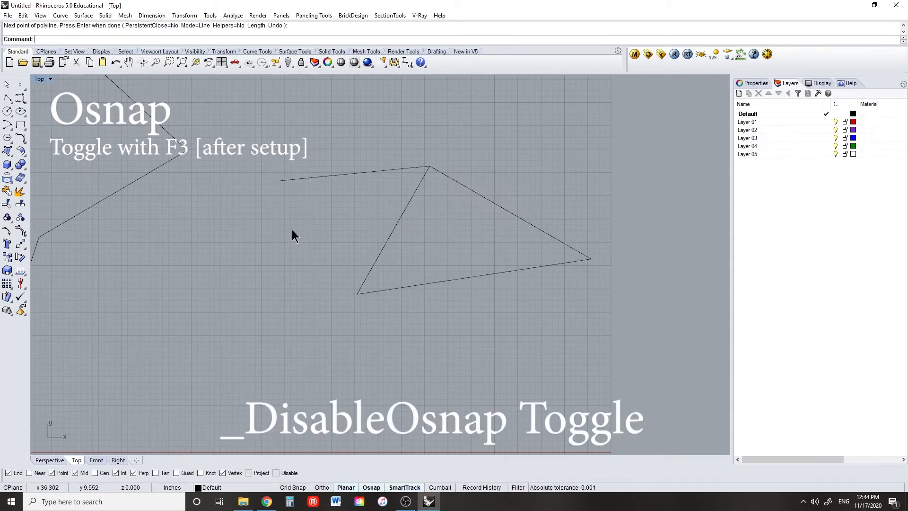
Check the Keyboard options page for the Osnap toggle macro and close with OK.
text(Options)
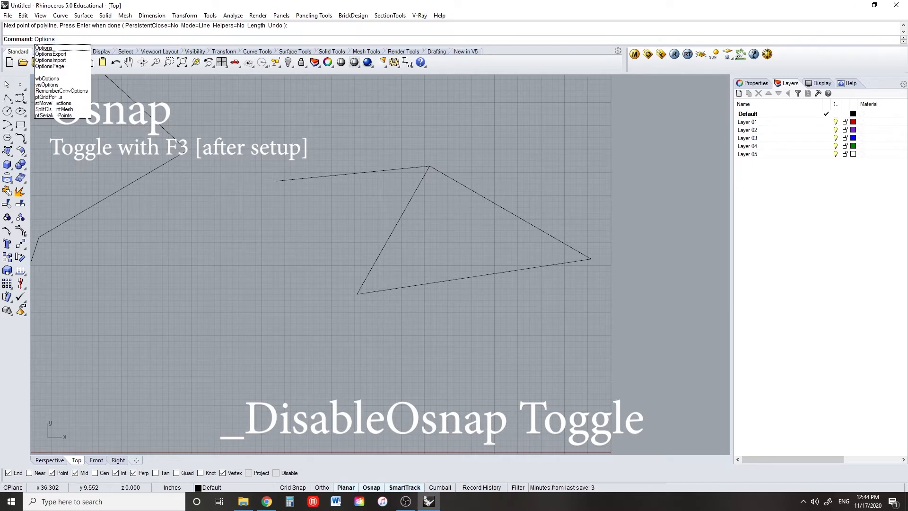
click(43, 47)
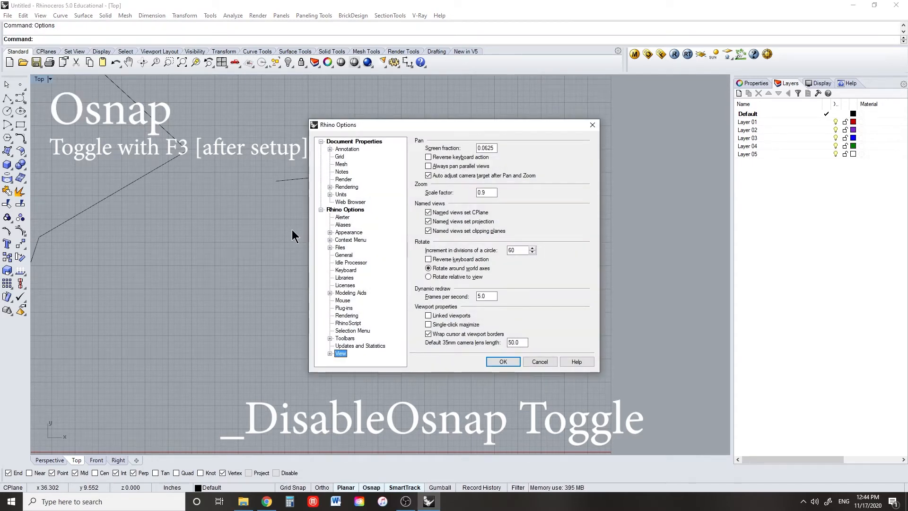
click(345, 269)
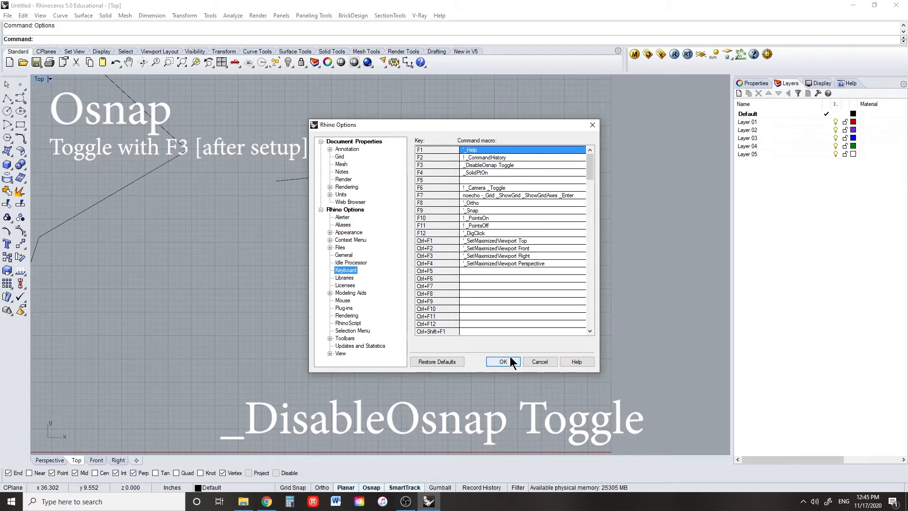
click(502, 361)
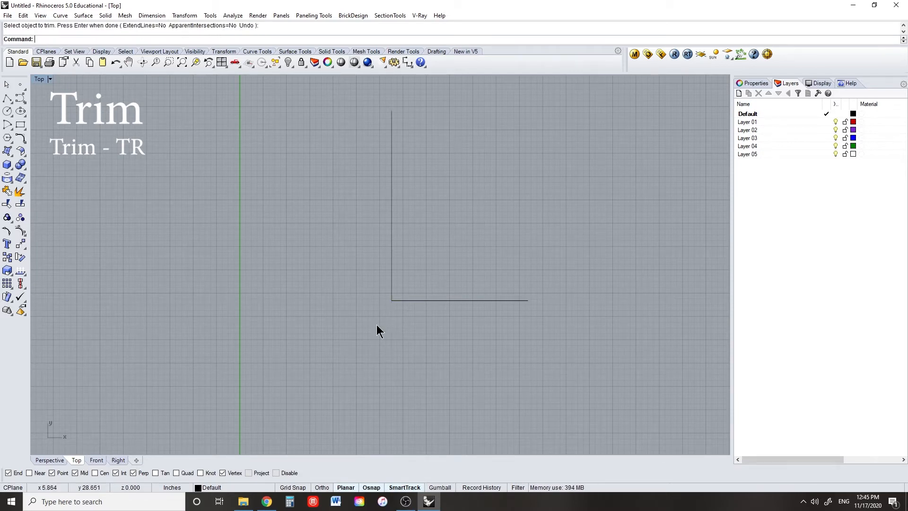
mouse_move(373, 343)
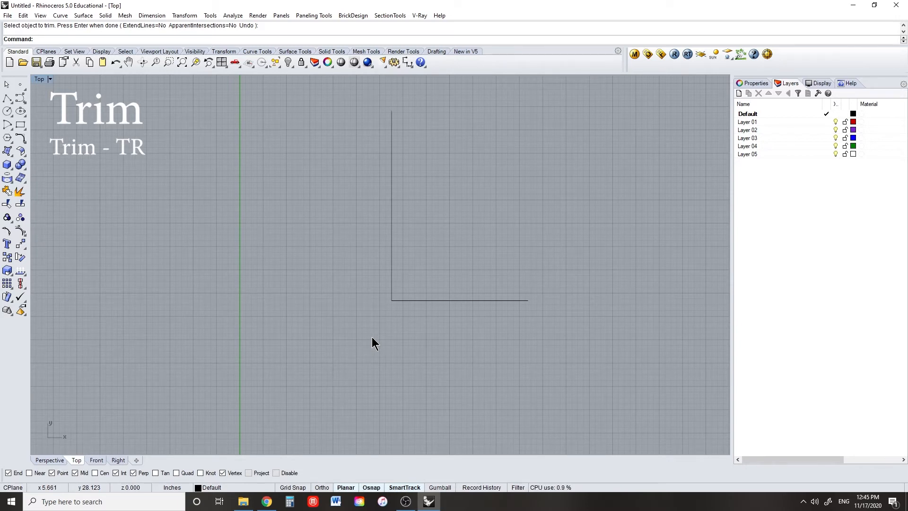
Start the Rotate command beside the trimmed L-shaped lines.
text(Rotate)
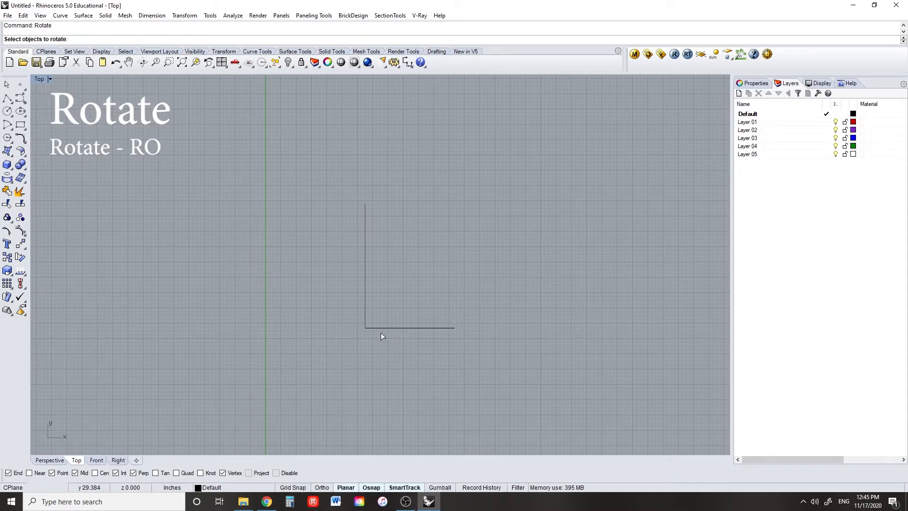
Rotate both L-shaped lines about their corner, then begin Rotate3D.
click(366, 325)
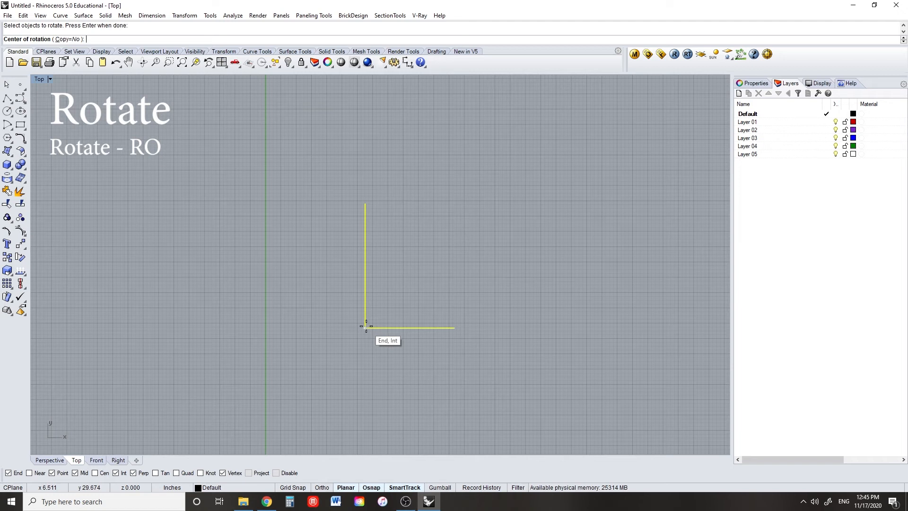
click(365, 327)
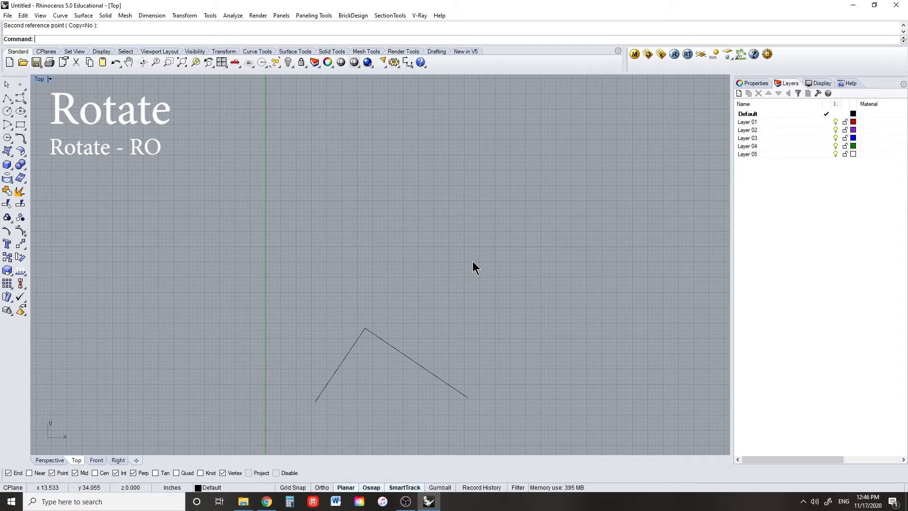
text(Rotate3D)
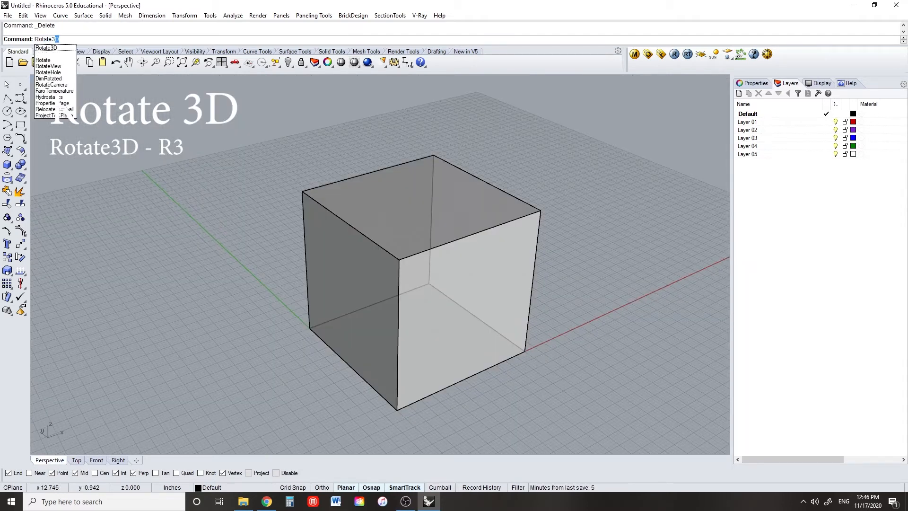
Rotate the cube in 3D about an axis between two bottom corners.
click(45, 47)
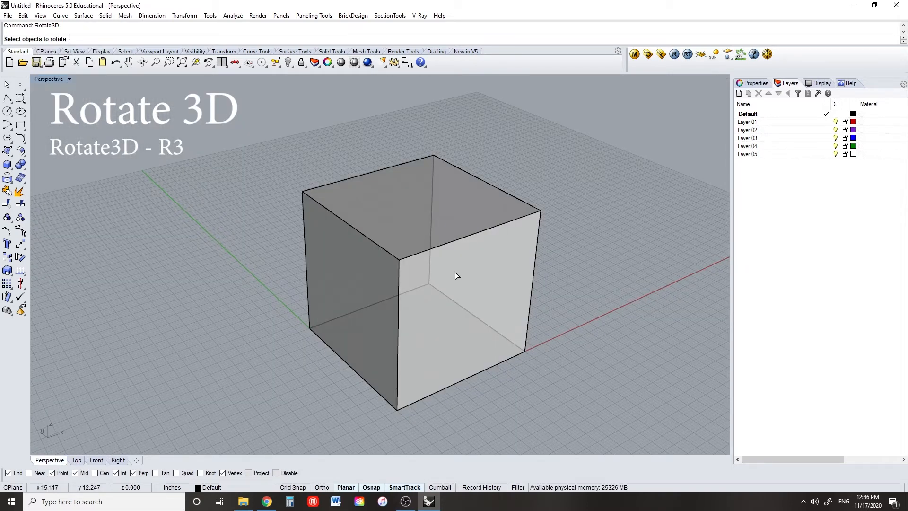
click(456, 275)
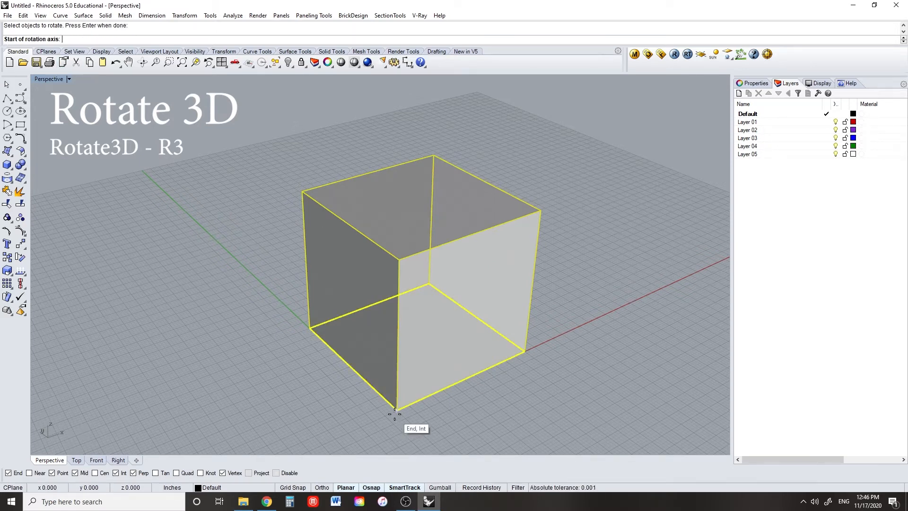
click(395, 409)
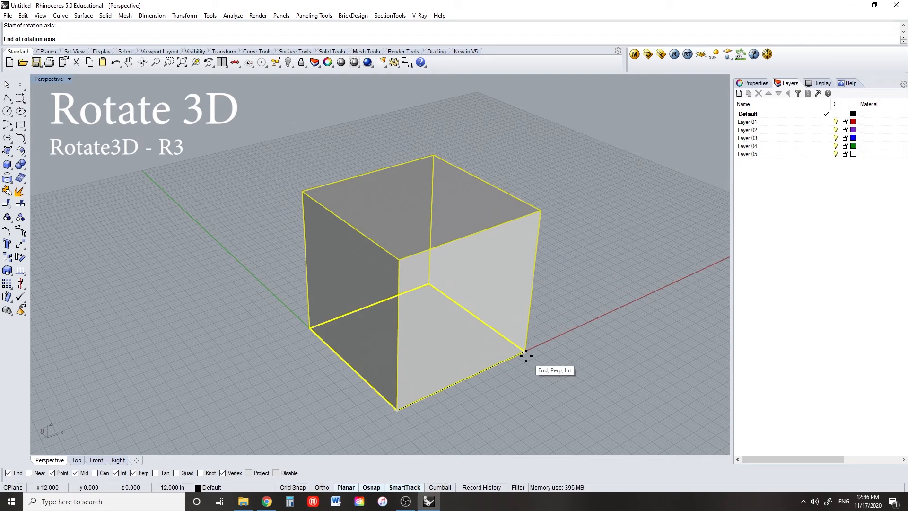
click(525, 354)
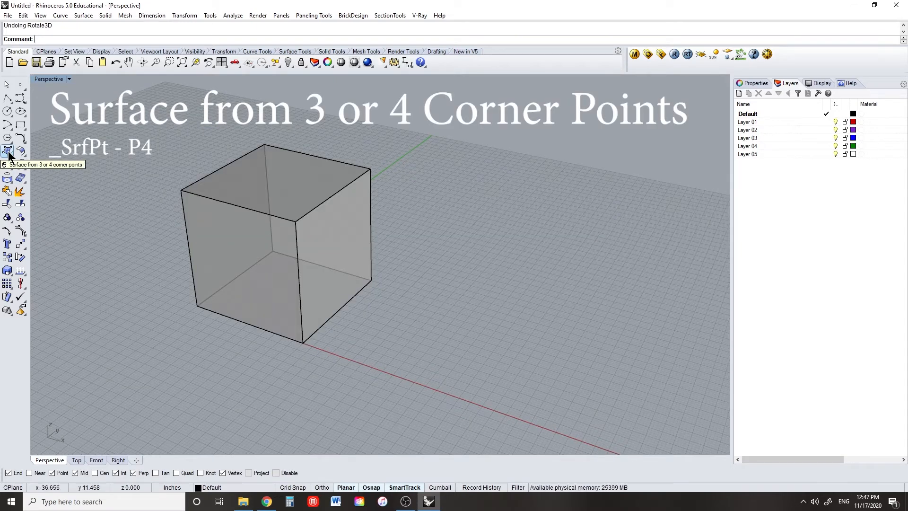
Create a corner-point surface from the cube's top corners to the quad surface's corner.
click(543, 236)
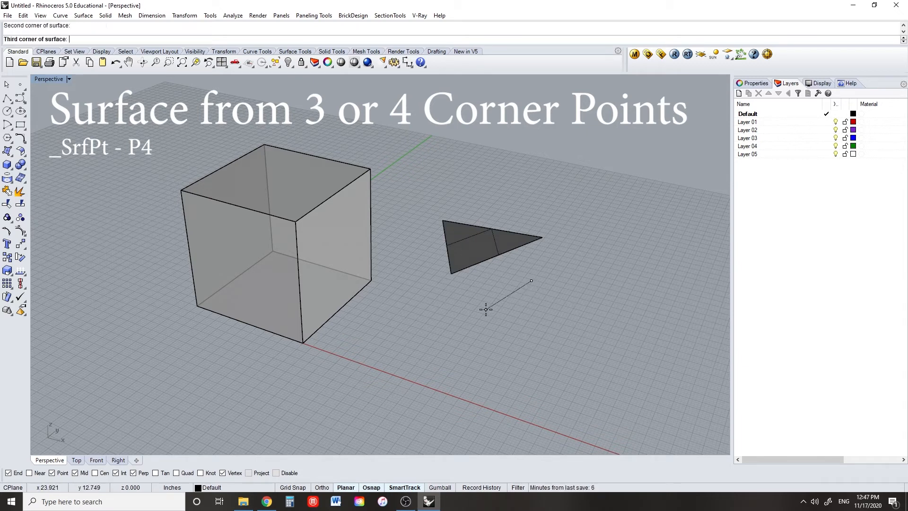
click(533, 281)
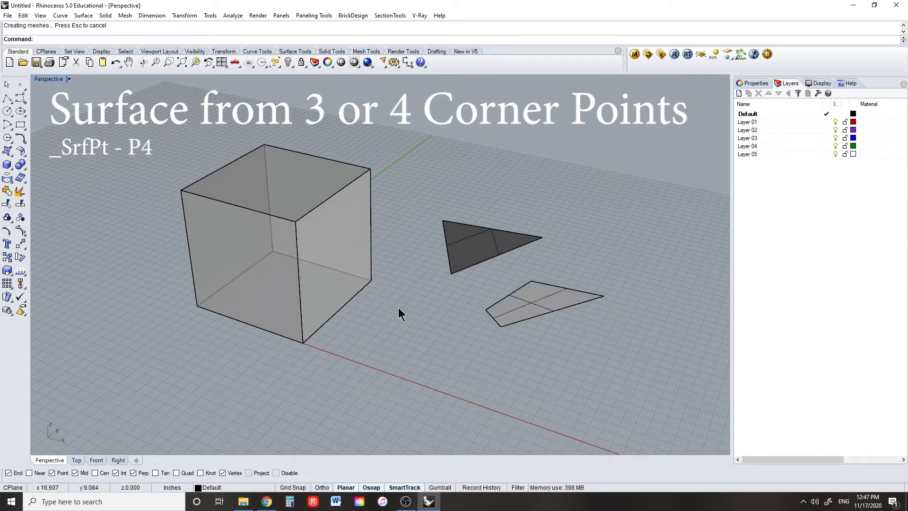
click(368, 169)
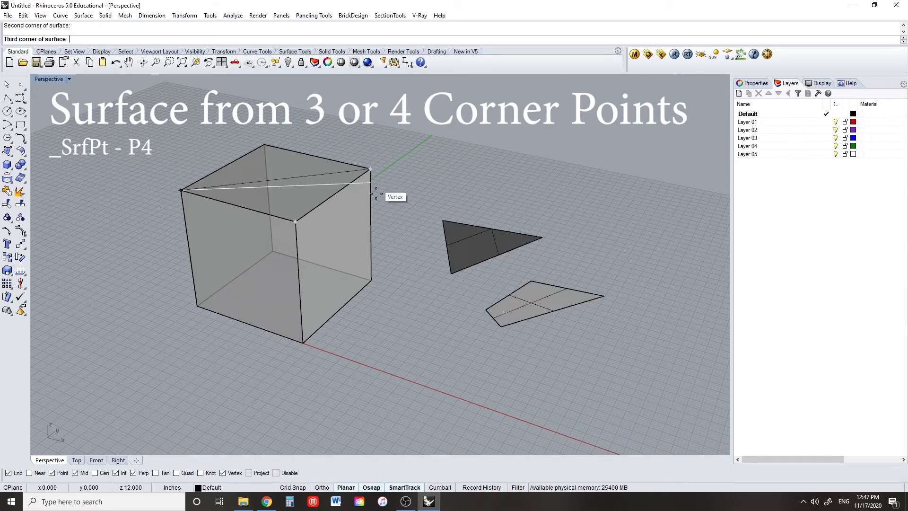
click(501, 333)
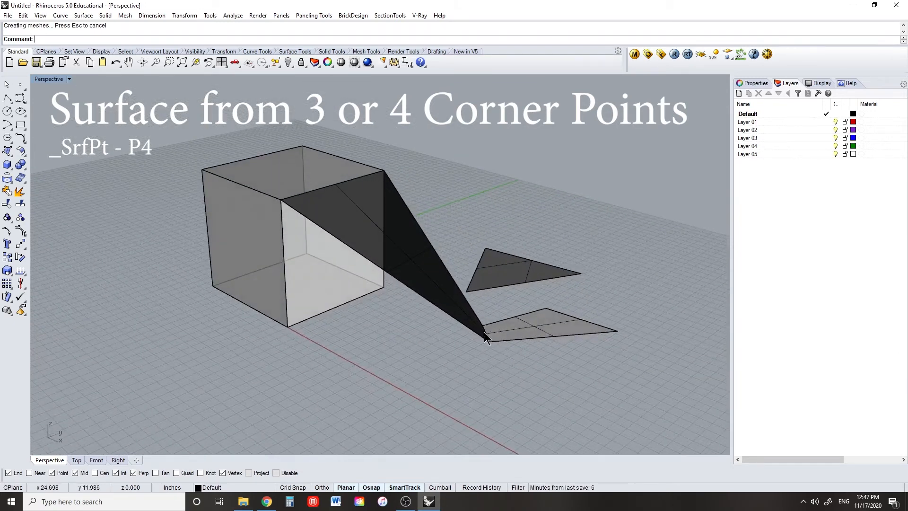
Extrude the pentagon outline upward into a tall prism with ExtrudeCrv.
text(ExtrudeCrv)
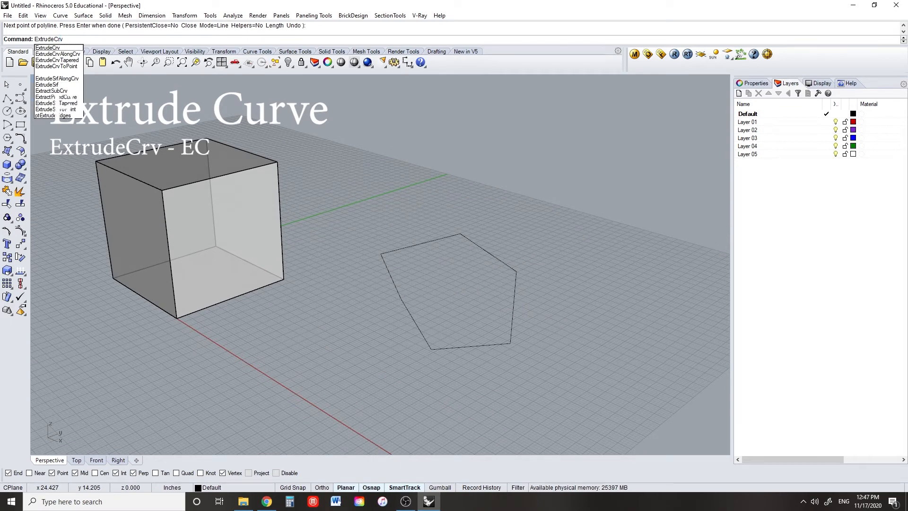
click(47, 47)
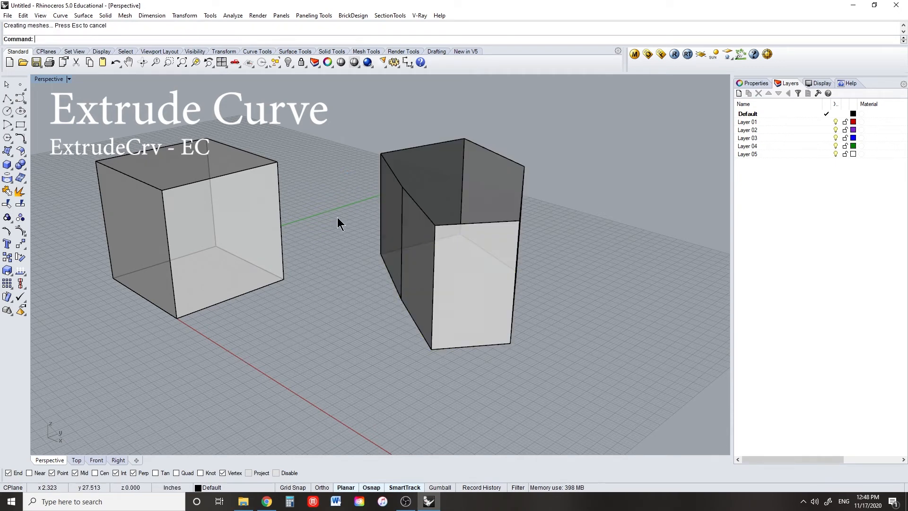
Extrude the flat pentagon surface into a solid with ExtrudeSrf.
text(ExtrudeSrf)
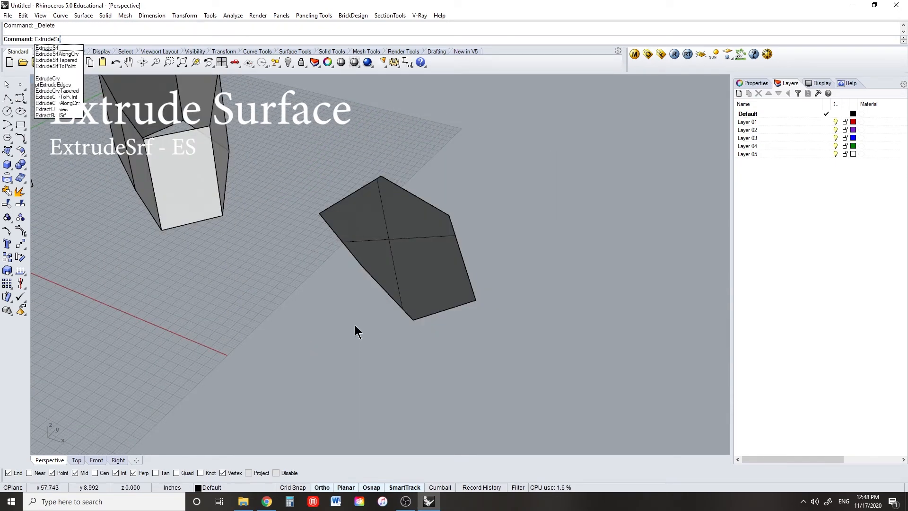
click(47, 47)
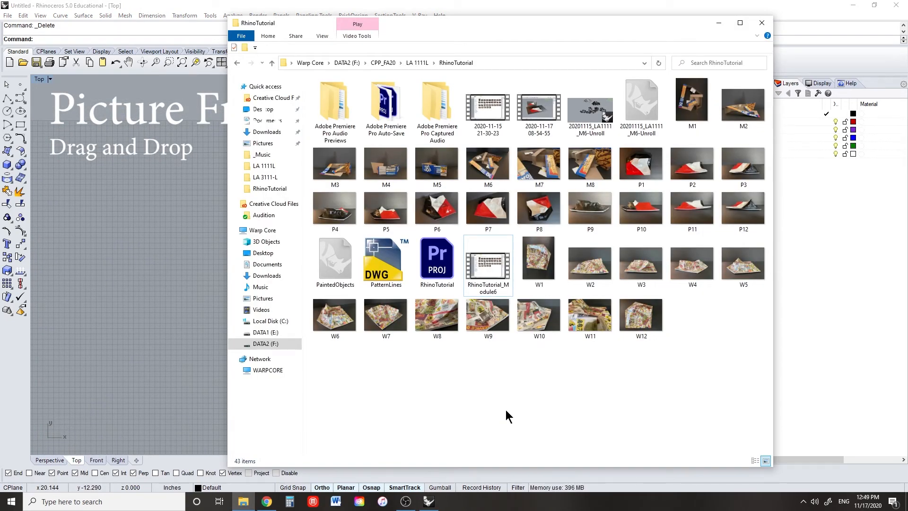
mouse_move(509, 415)
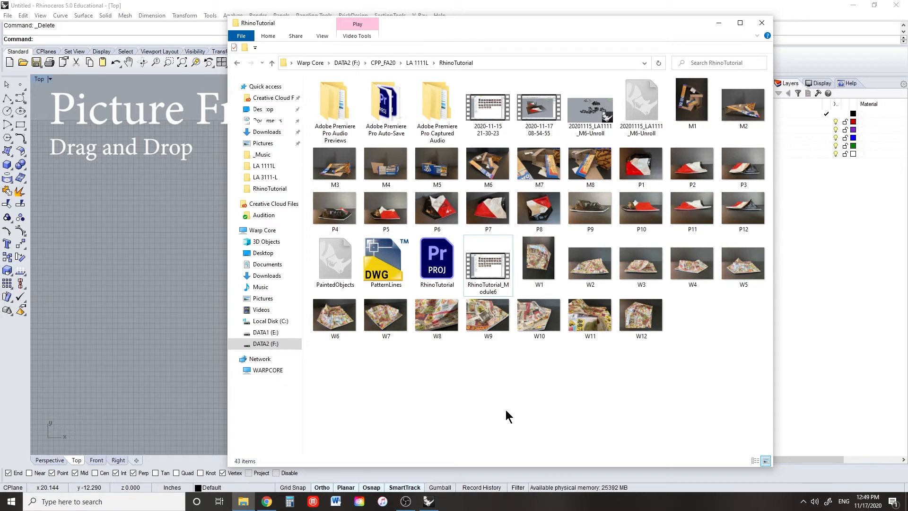
Drop the cardboard-model photo into the Top view as a picture frame and set its corners.
click(692, 101)
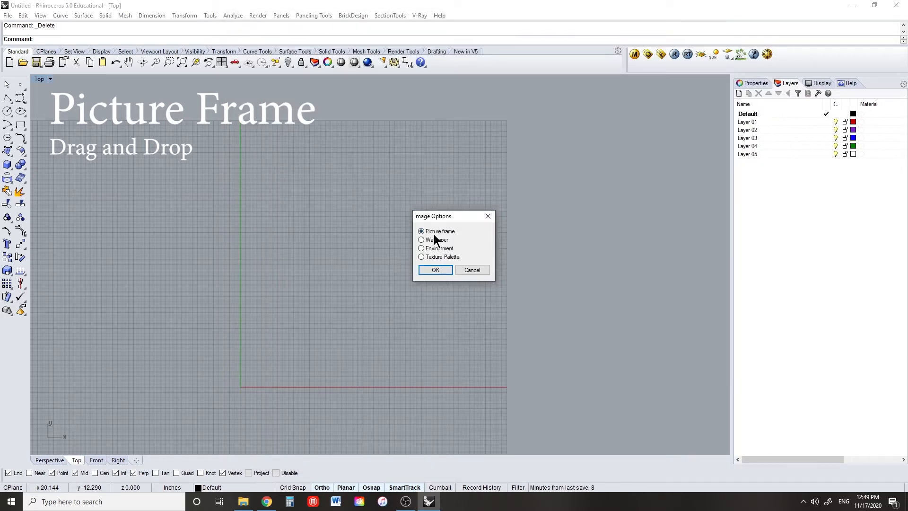
click(436, 270)
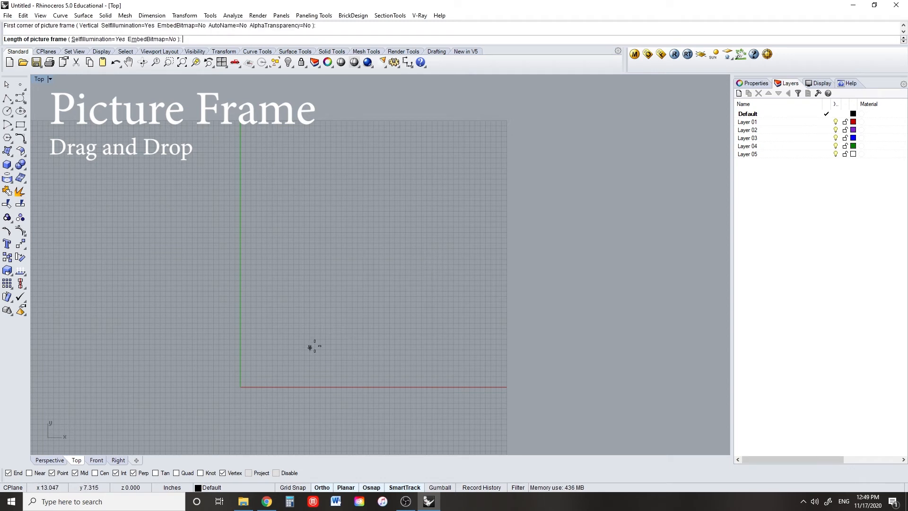
mouse_move(438, 290)
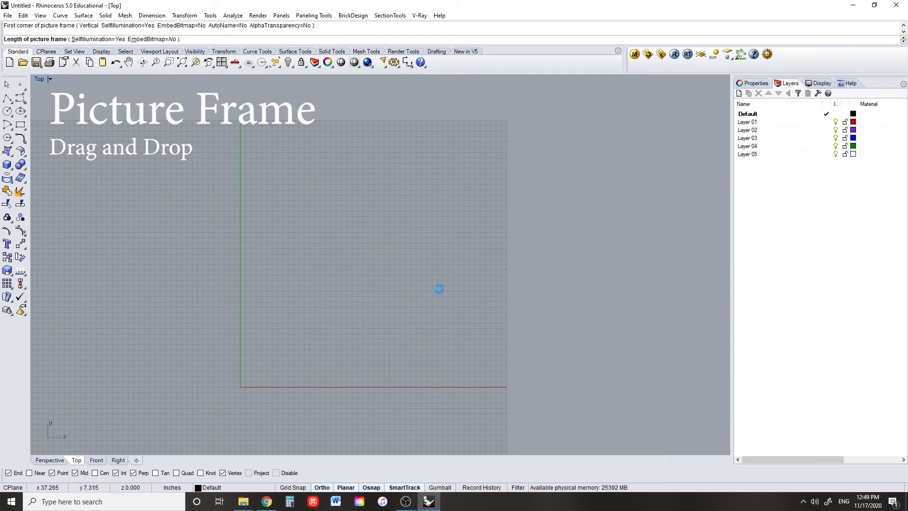
click(438, 289)
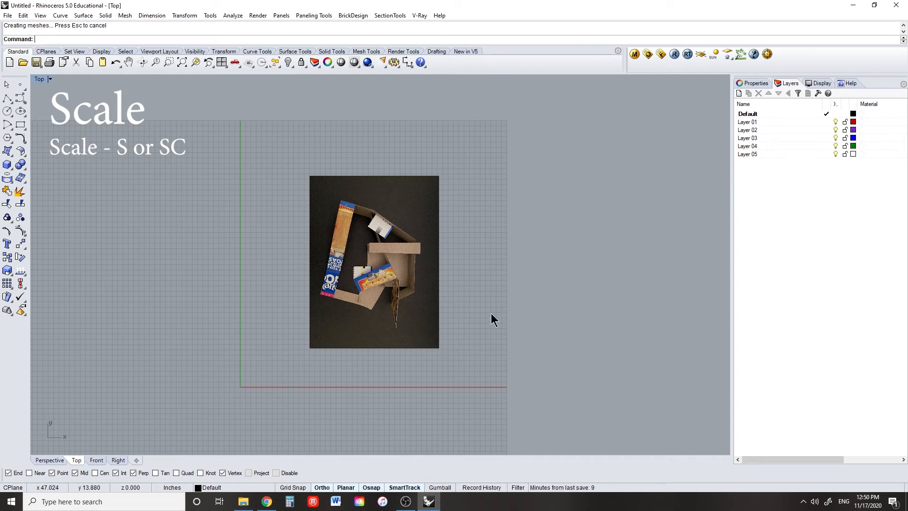
mouse_move(375, 285)
text(Scale)
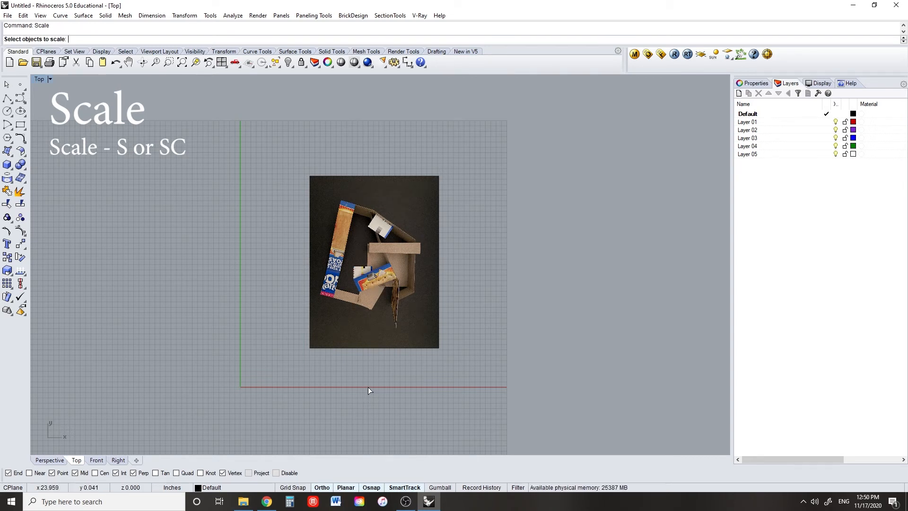
click(375, 261)
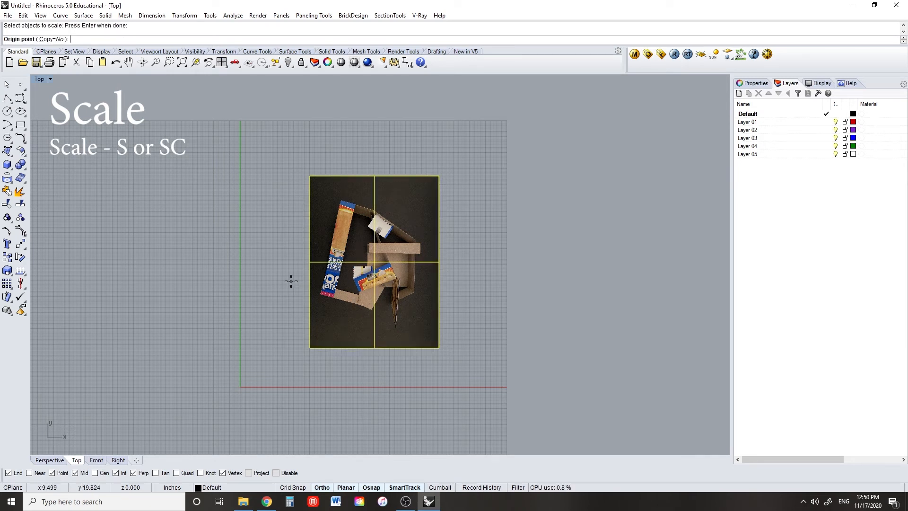
mouse_move(228, 325)
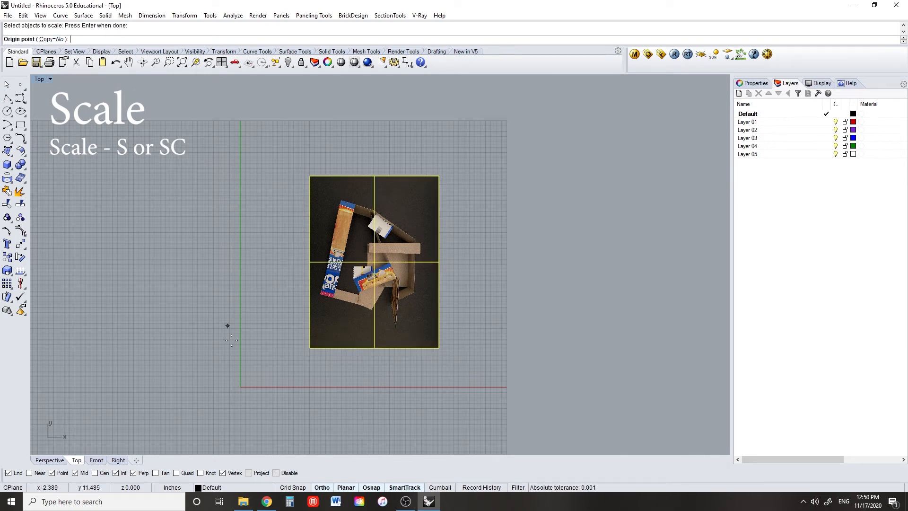
click(309, 350)
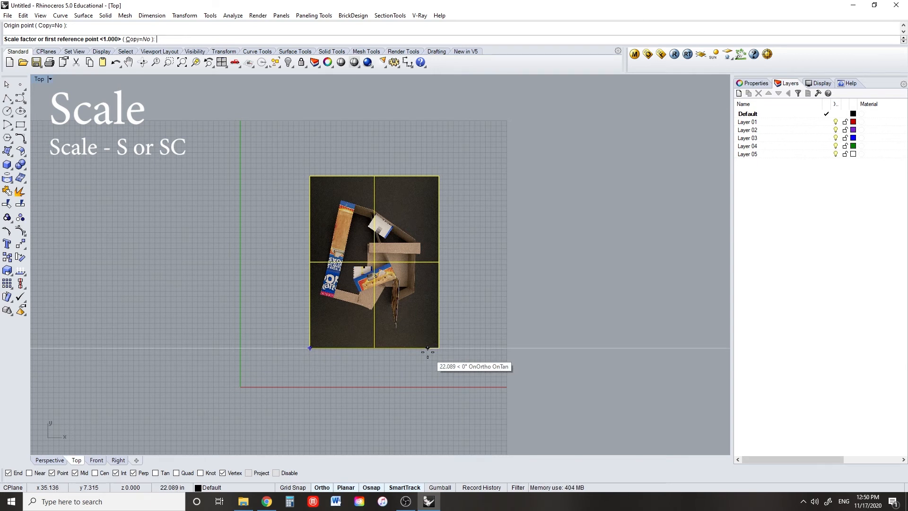
mouse_move(442, 345)
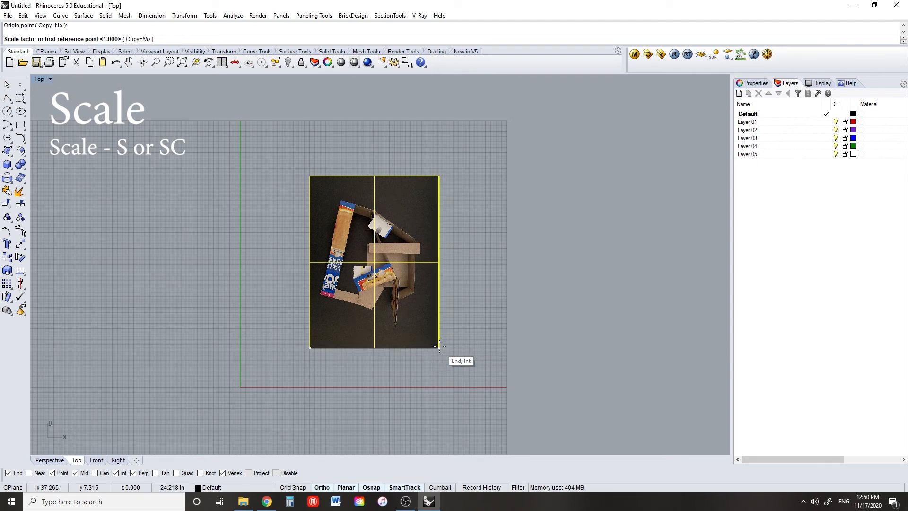
click(438, 346)
text(scale)
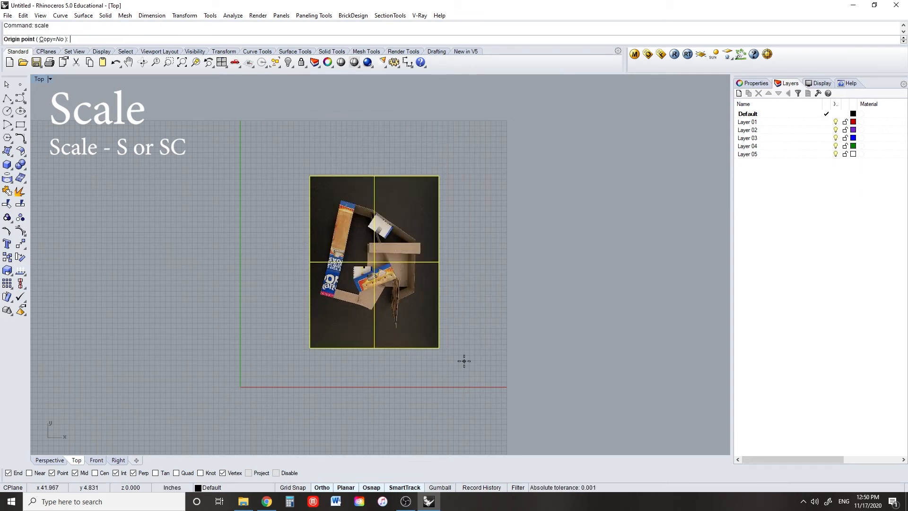
click(440, 347)
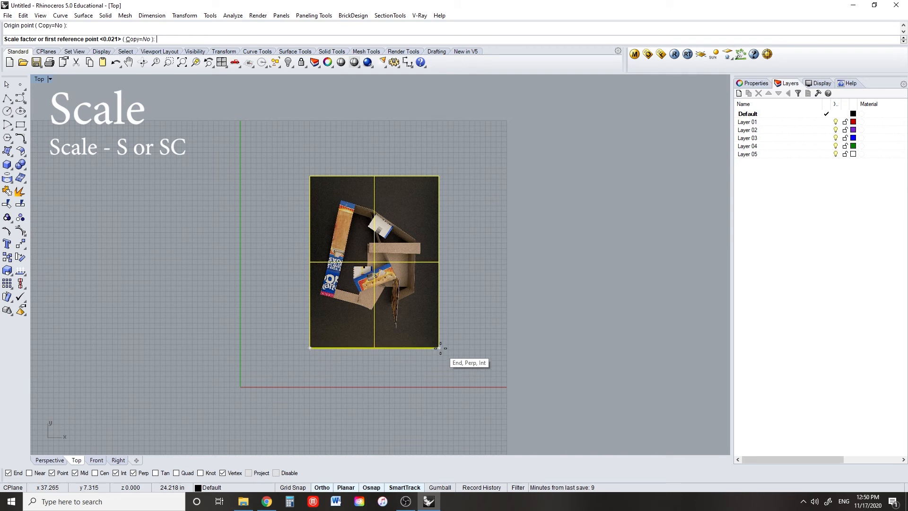
mouse_move(423, 370)
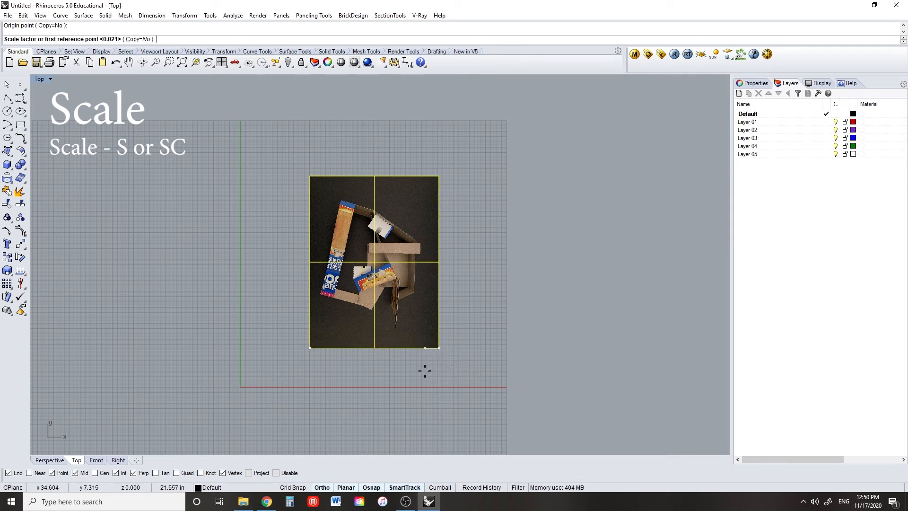
text(5)
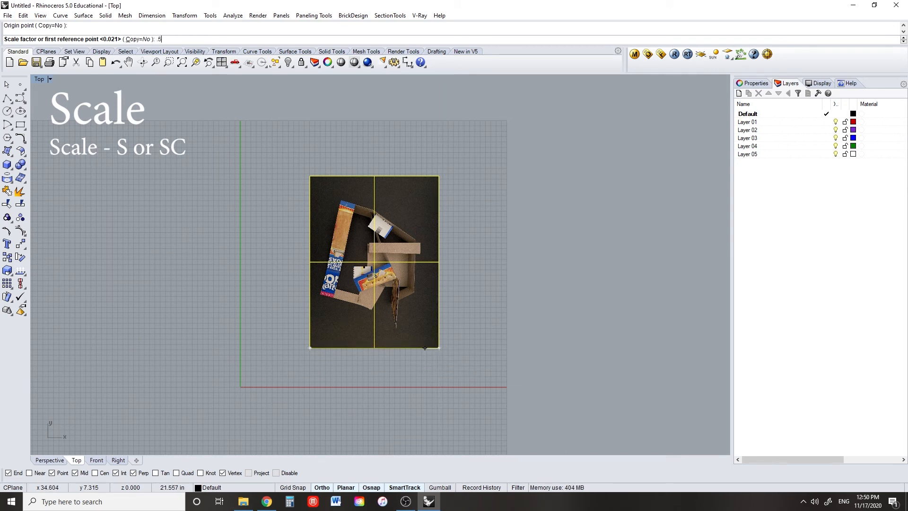
key(Return)
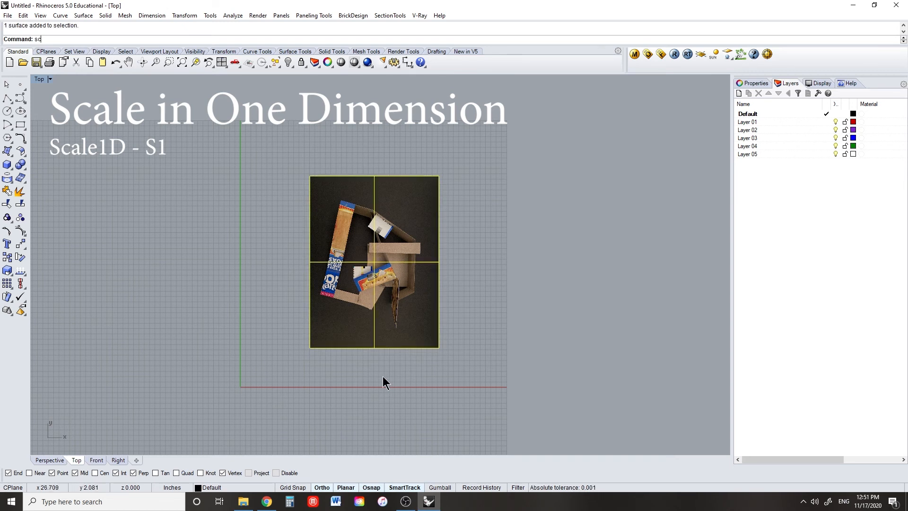
Stretch the photo about three times wider with Scale1D from its lower-left corner, then deselect it.
text(cale1D)
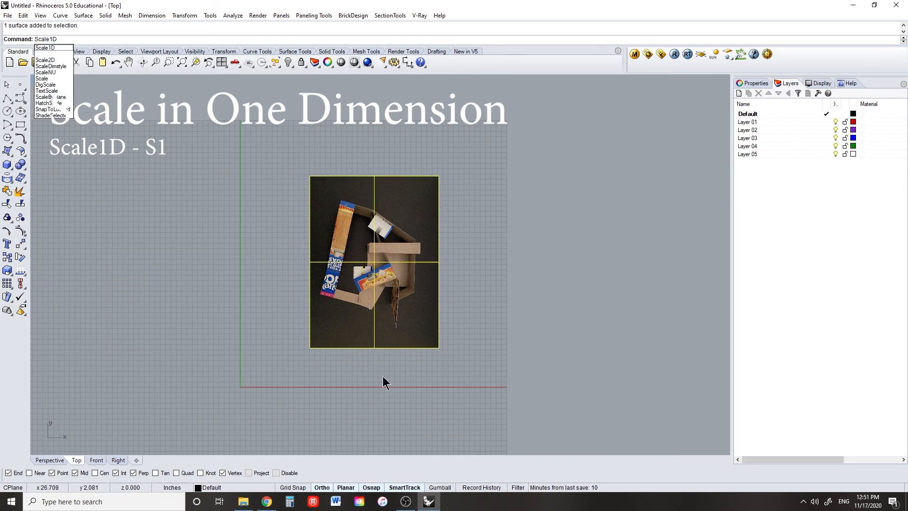
click(45, 47)
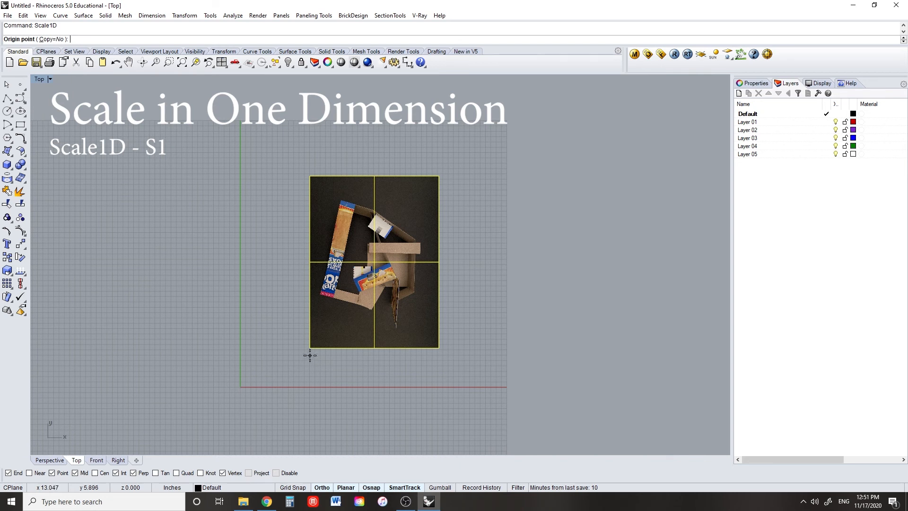
click(310, 355)
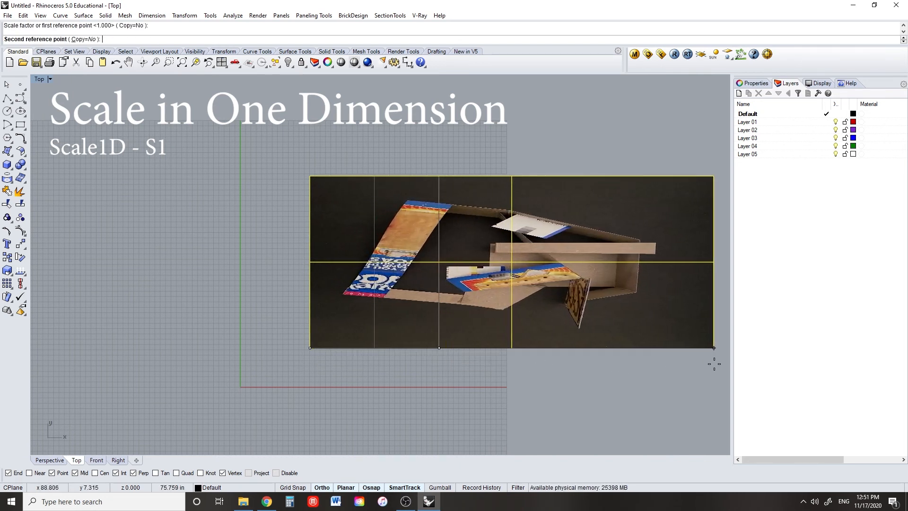
click(499, 398)
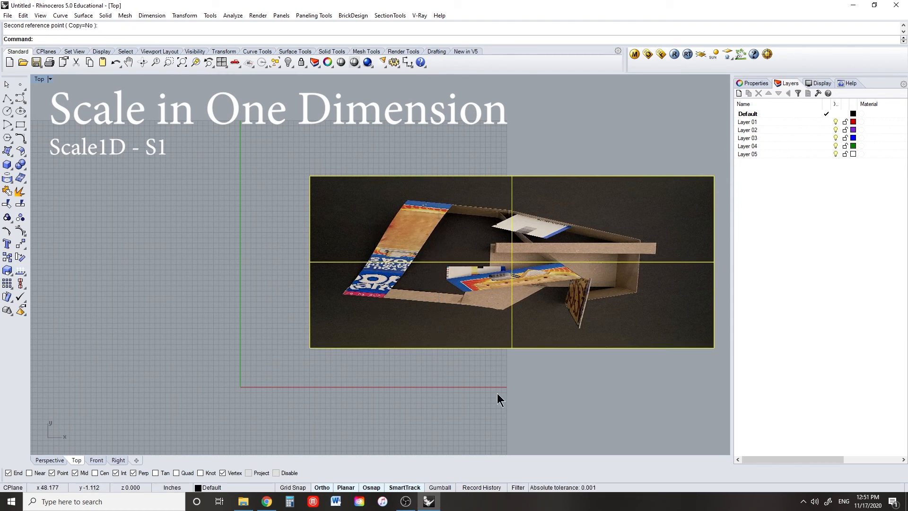
click(49, 460)
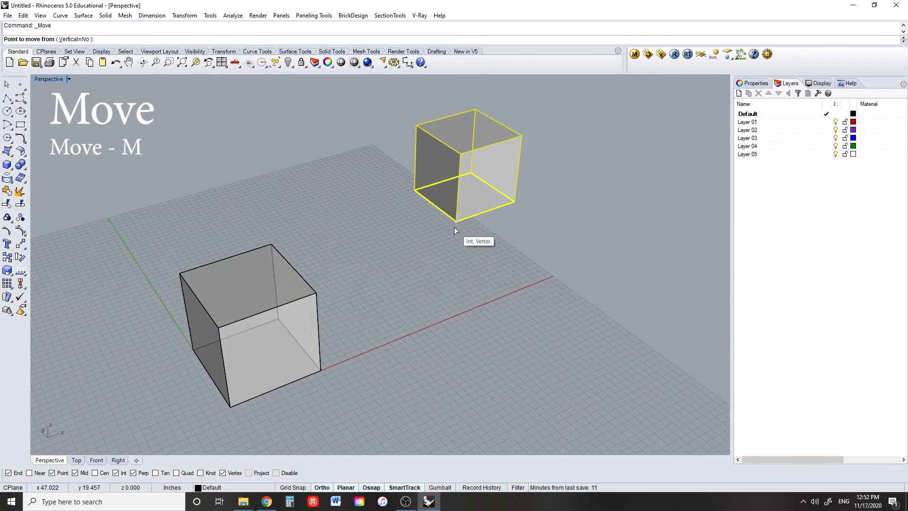
Pick the floating cube's bottom corner as the move start point.
click(456, 222)
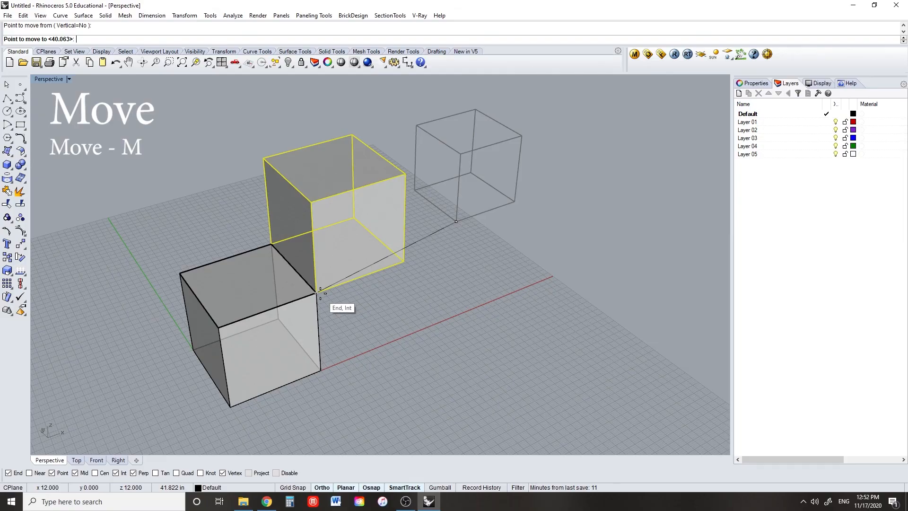